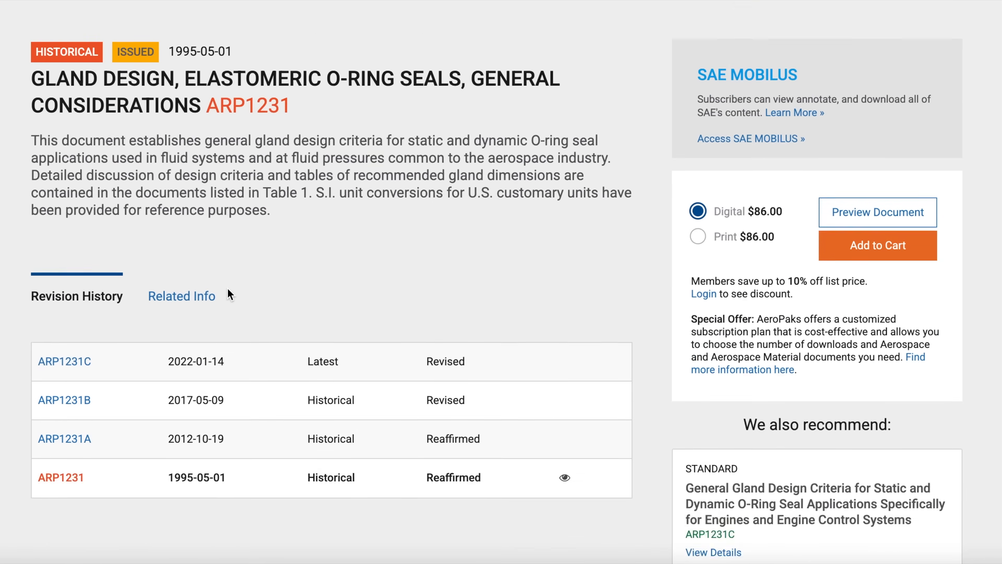
pyautogui.scroll(-3)
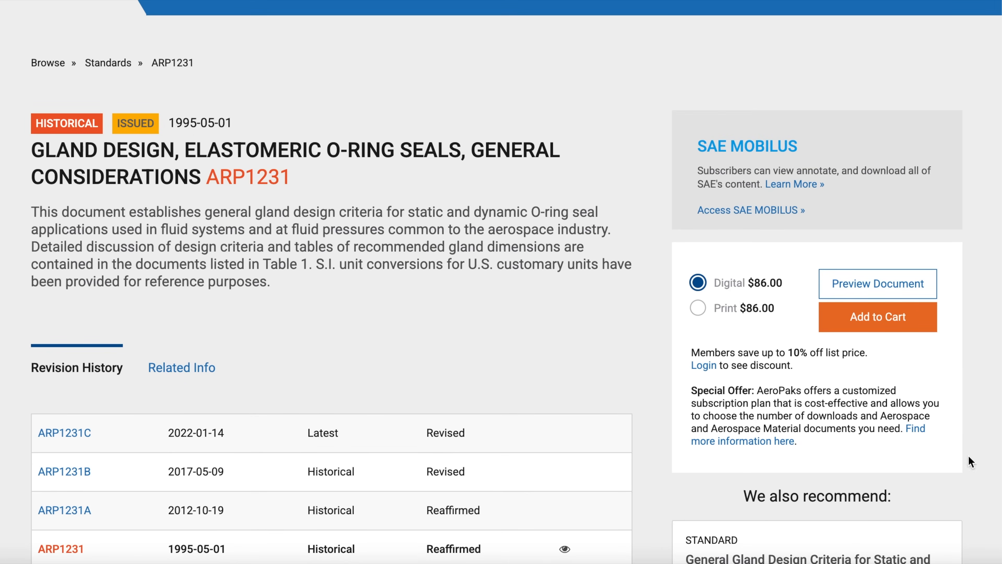
pyautogui.moveTo(974, 196)
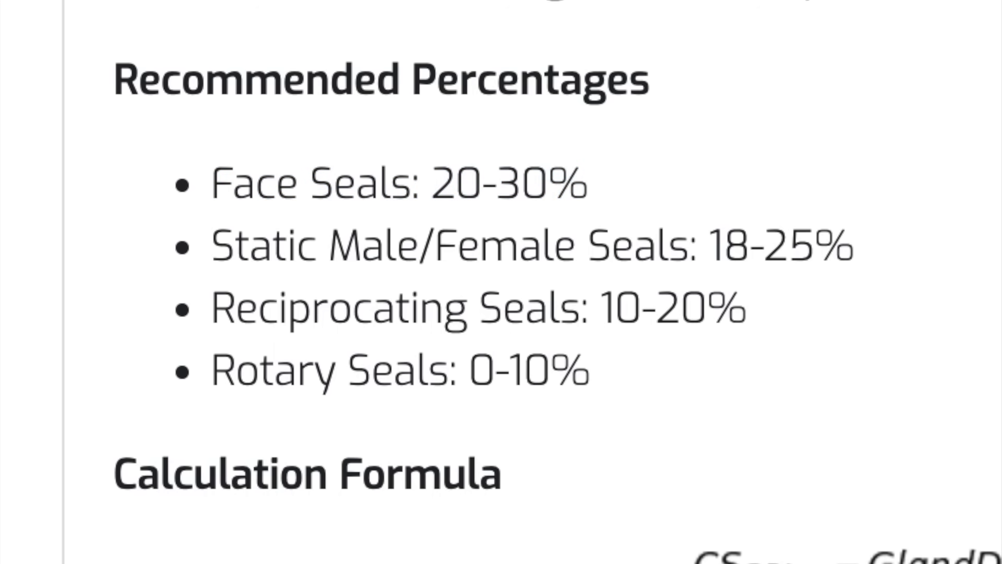
pyautogui.scroll(3)
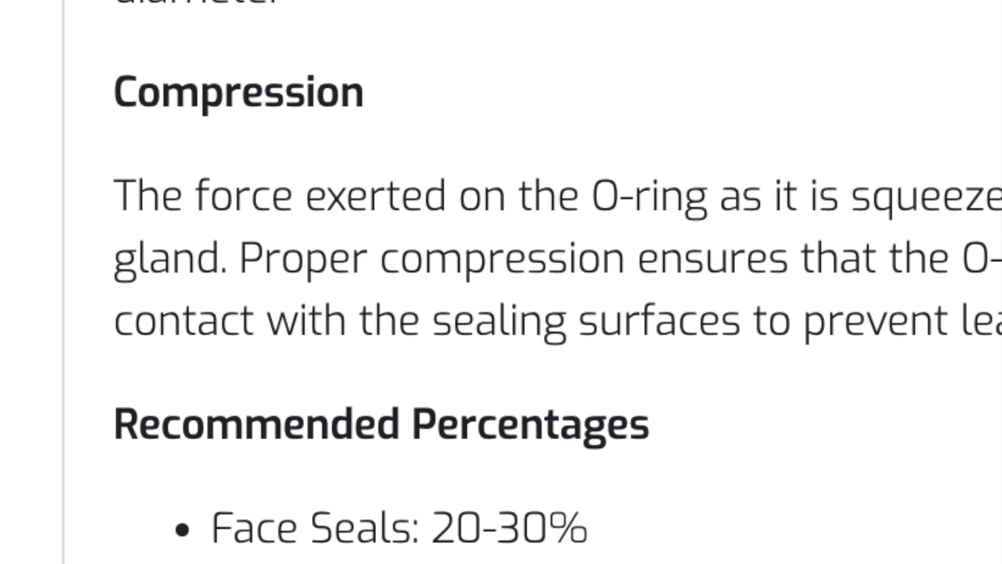